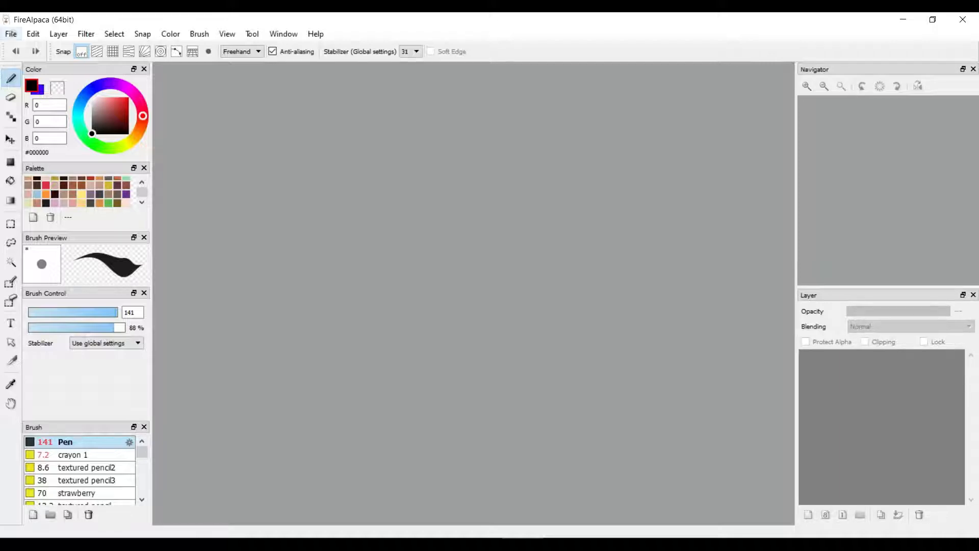
# Create a new 6200 × 6200 px canvas with a transparent background.
pyautogui.click(10, 34)
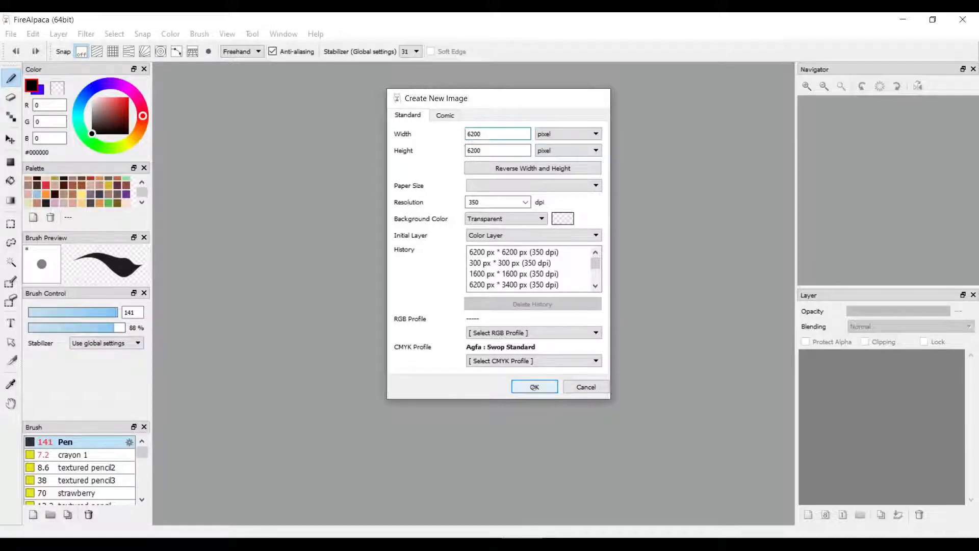
pyautogui.click(535, 387)
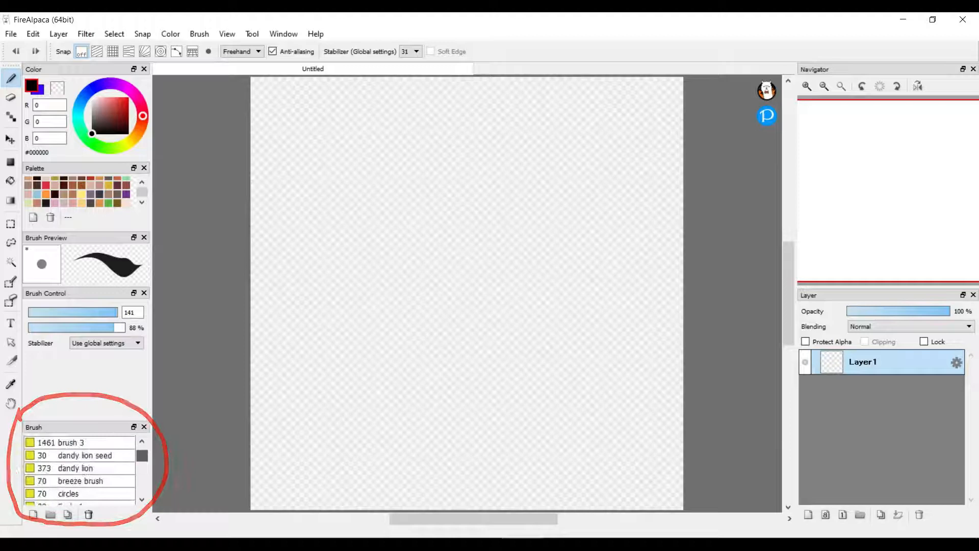
# Draw curved practice strokes with the Pen, then erase the thick black ones.
pyautogui.scroll(-3)
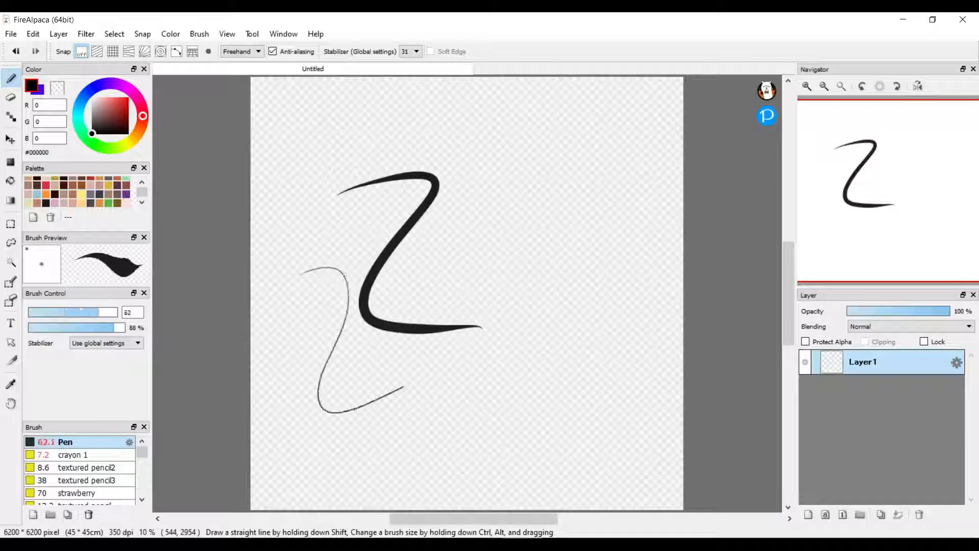
pyautogui.moveTo(425, 134); pyautogui.dragTo(484, 288)
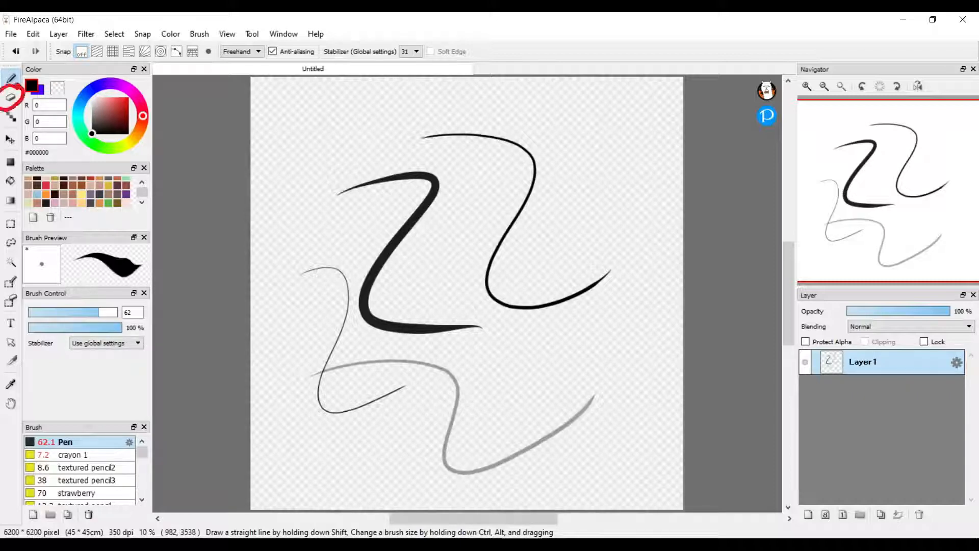
pyautogui.click(11, 97)
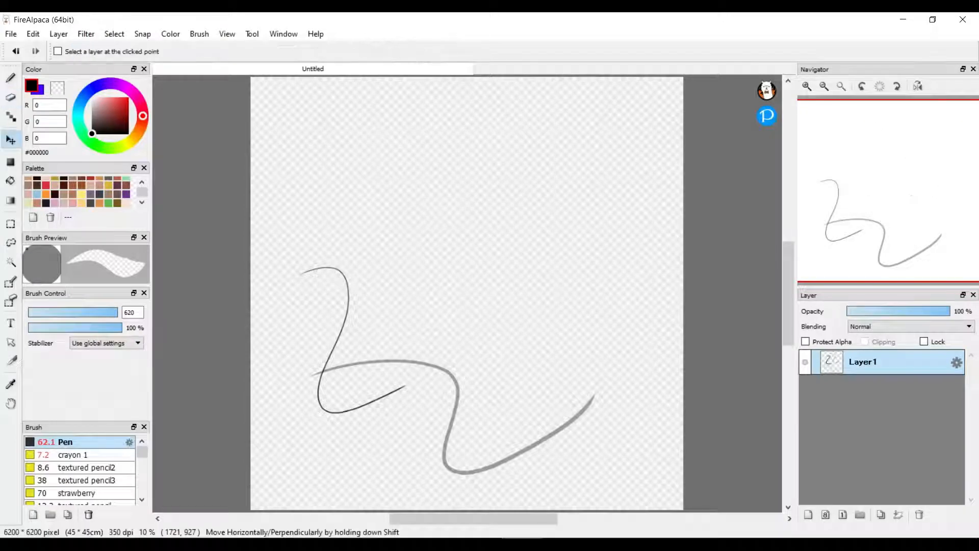
# Move part of the thin black curve up to the canvas top, then deselect.
pyautogui.click(8, 138)
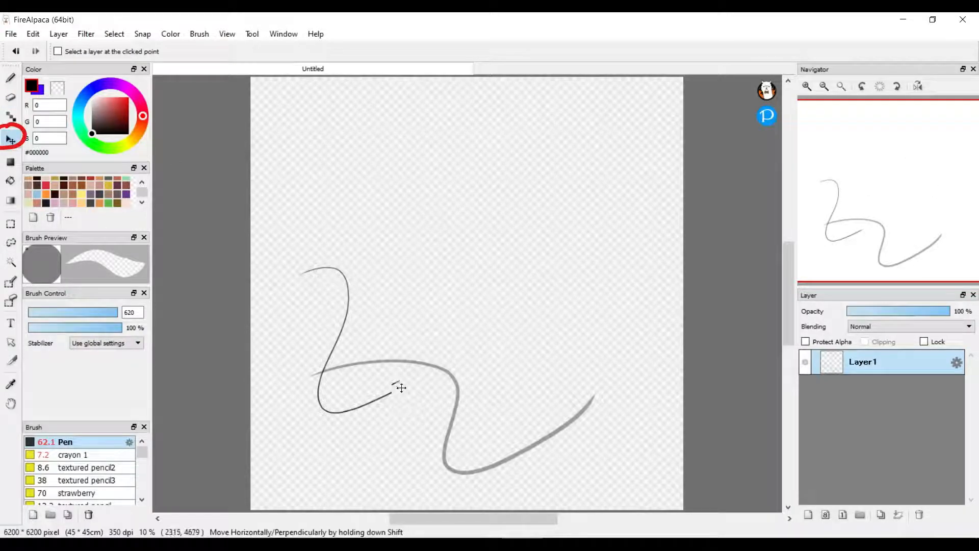
pyautogui.moveTo(400, 387); pyautogui.dragTo(420, 262)
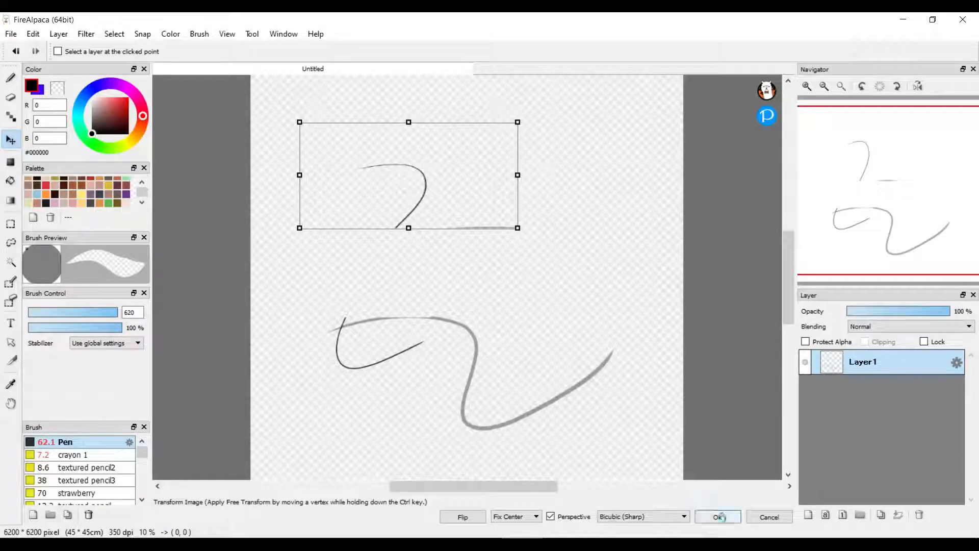
pyautogui.click(718, 517)
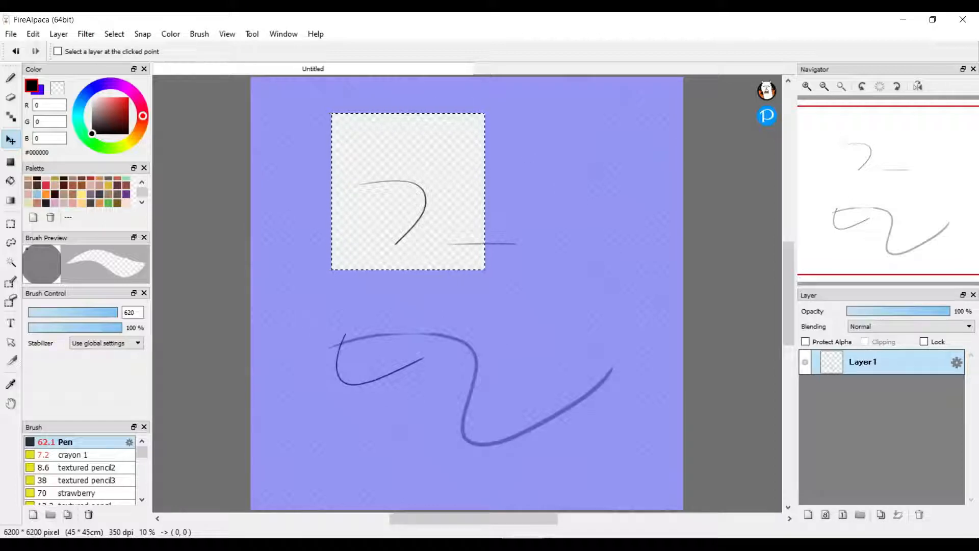
pyautogui.click(114, 33)
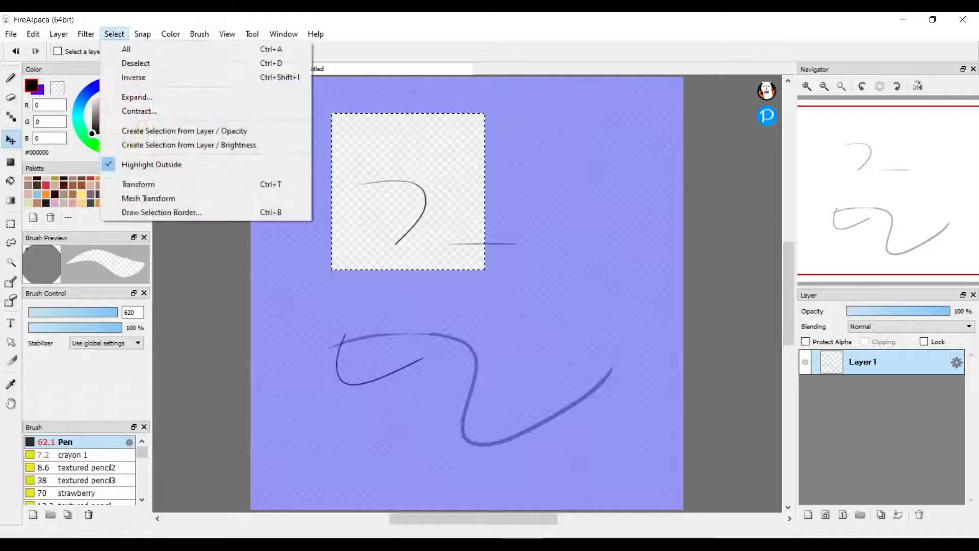
pyautogui.moveTo(135, 62)
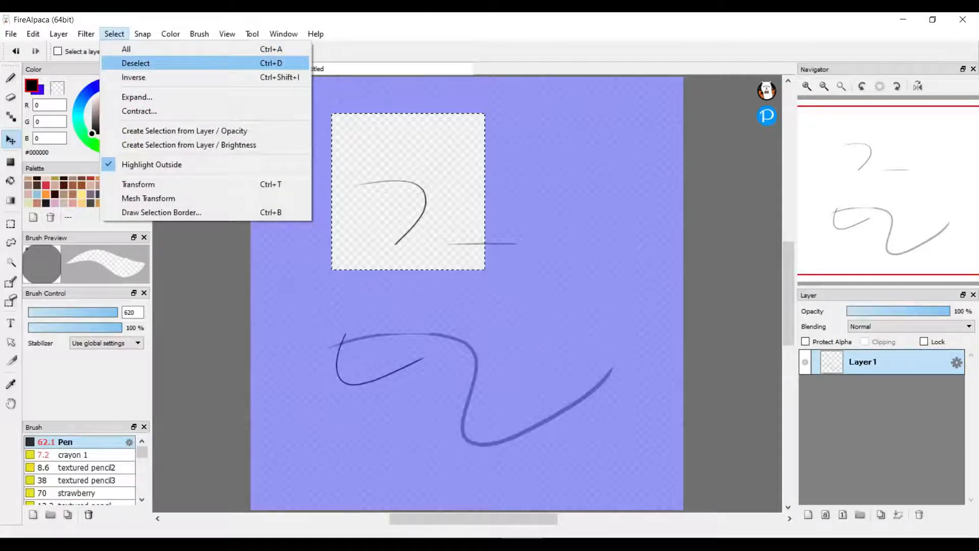
pyautogui.click(135, 63)
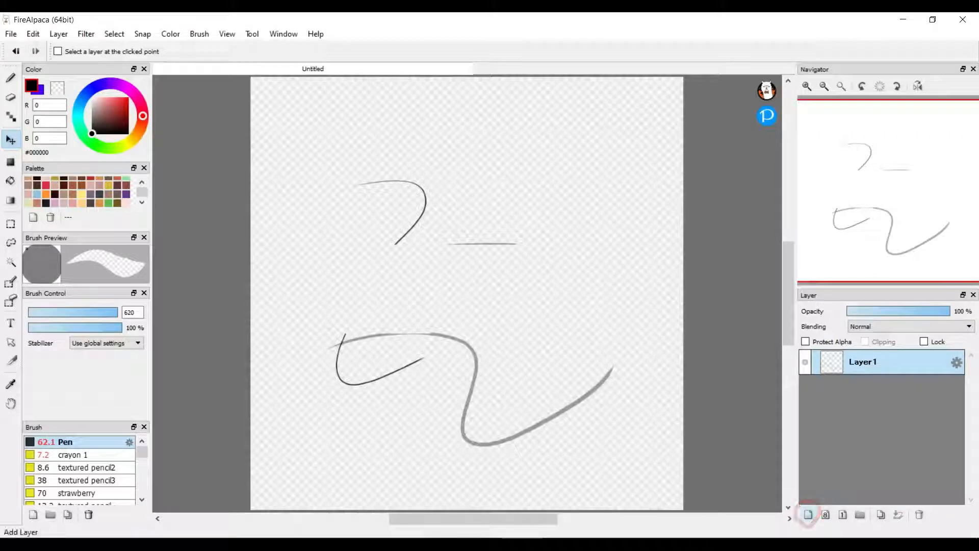
# On a new Layer2, draw bold black curves and lock alpha to recolour them blue.
pyautogui.click(810, 529)
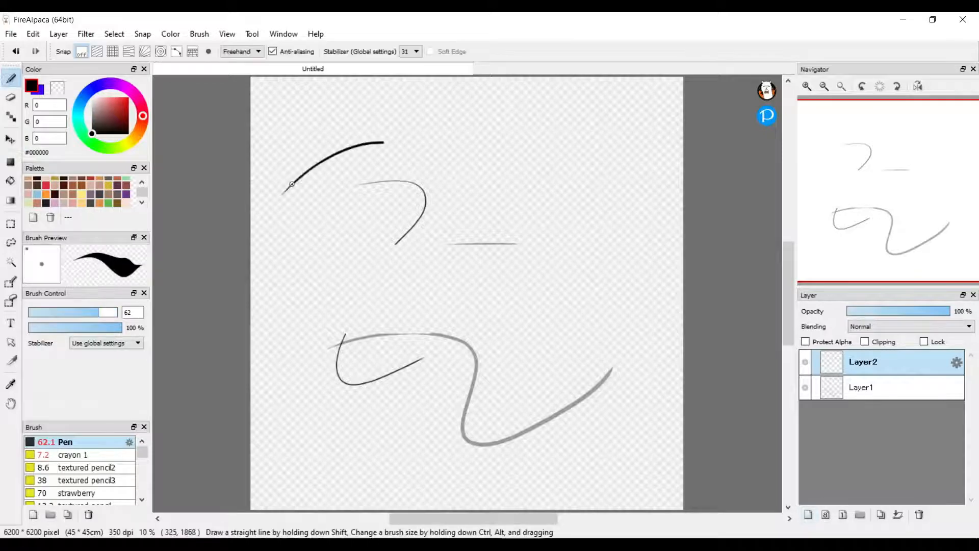
pyautogui.moveTo(293, 182); pyautogui.dragTo(565, 385)
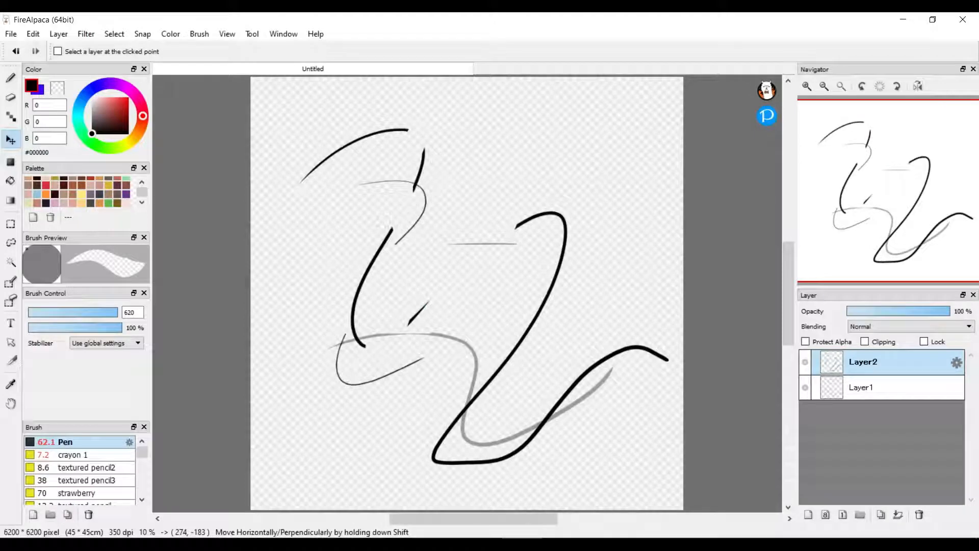
pyautogui.click(805, 342)
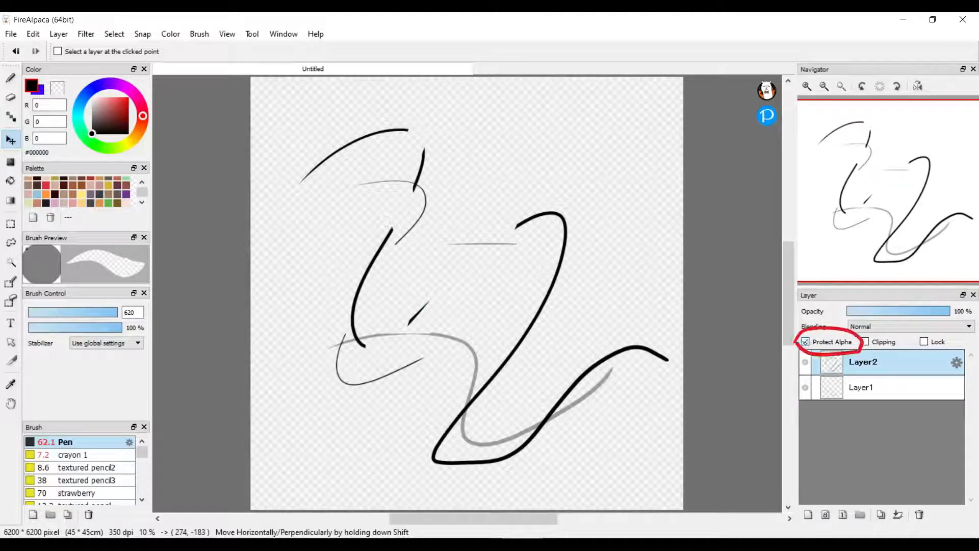
pyautogui.click(10, 77)
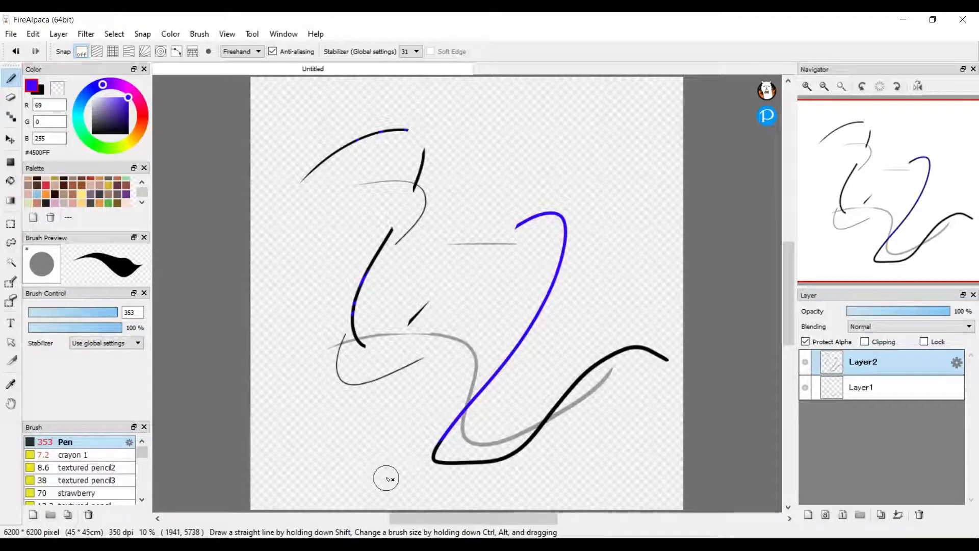
# Add Layer3 clipped to Layer2 and paint red inside the lower-left black stroke.
pyautogui.click(810, 514)
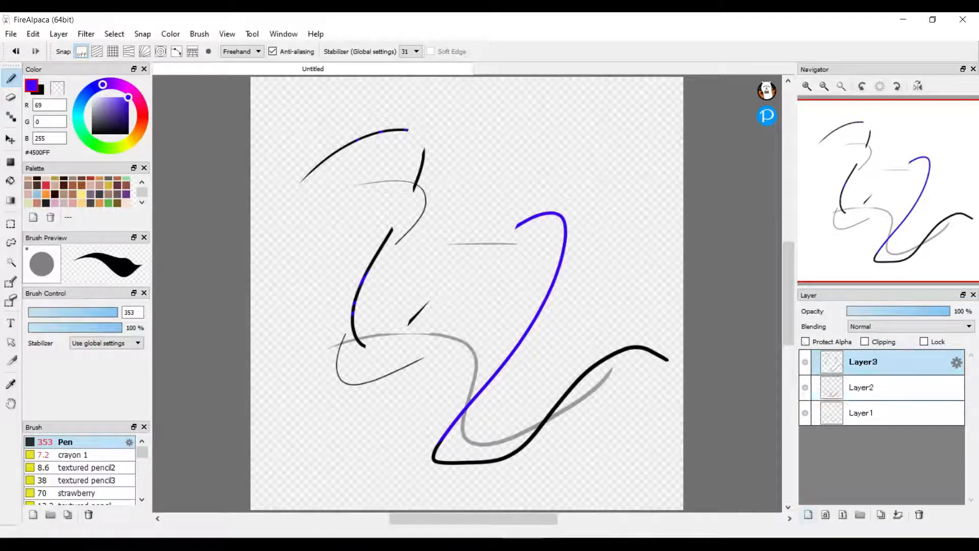
pyautogui.click(865, 341)
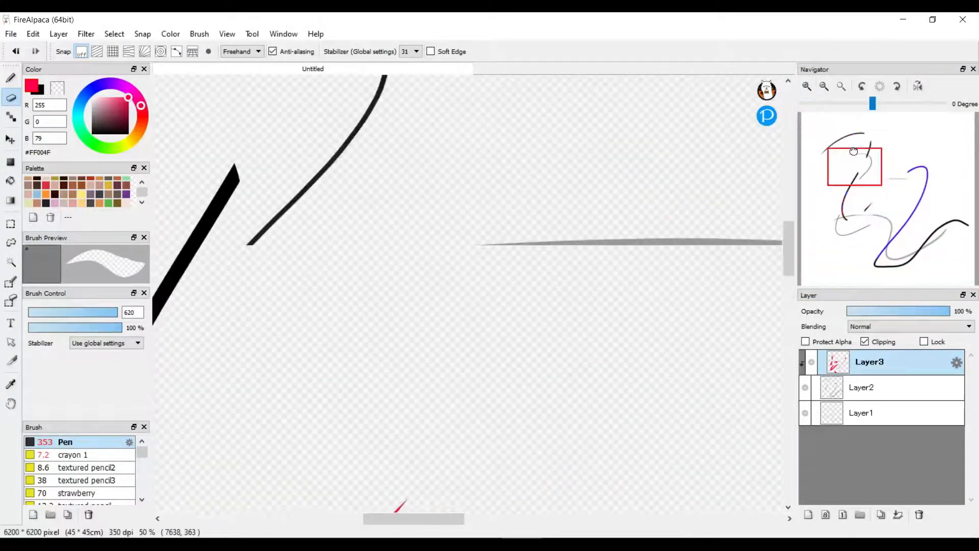
pyautogui.click(841, 85)
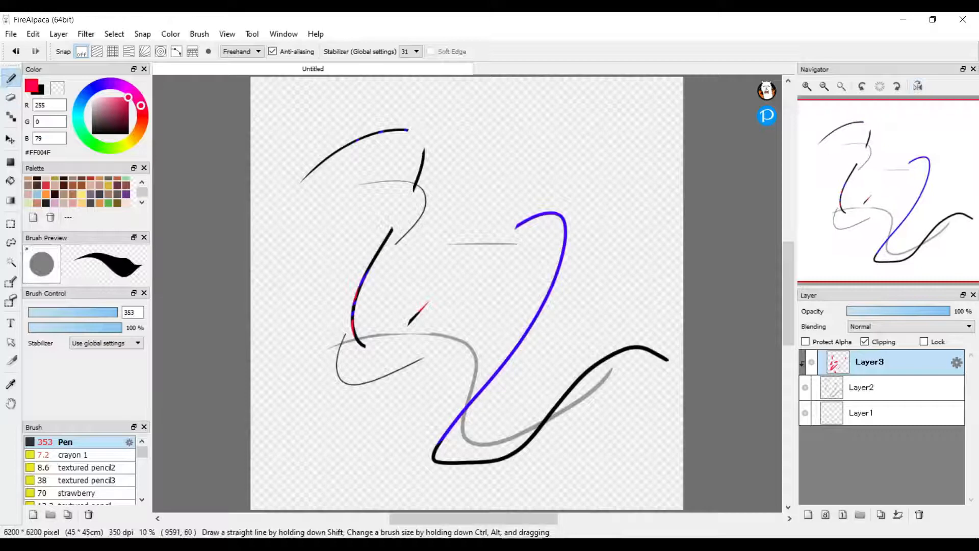
# Set a low stabilizer level and draw long black arcs along the right side.
pyautogui.click(415, 51)
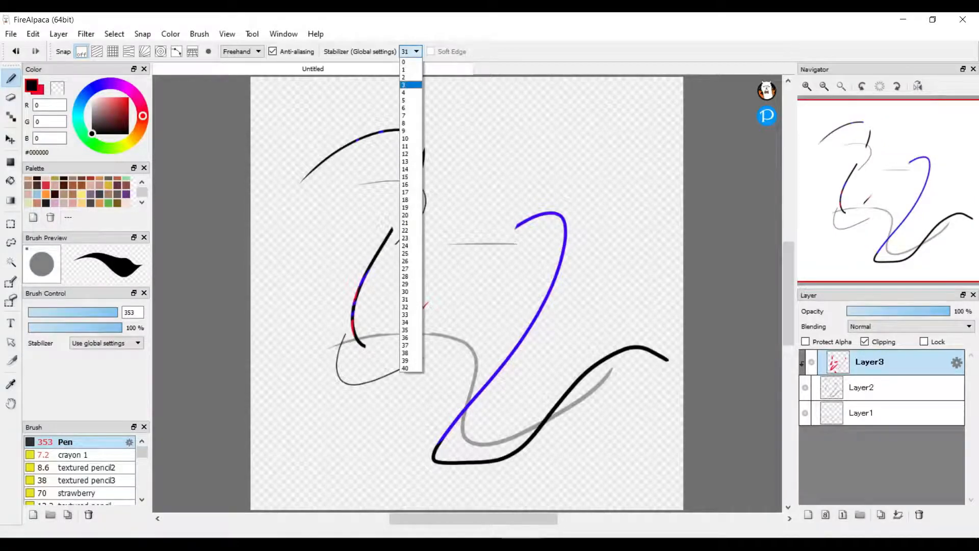
pyautogui.click(405, 68)
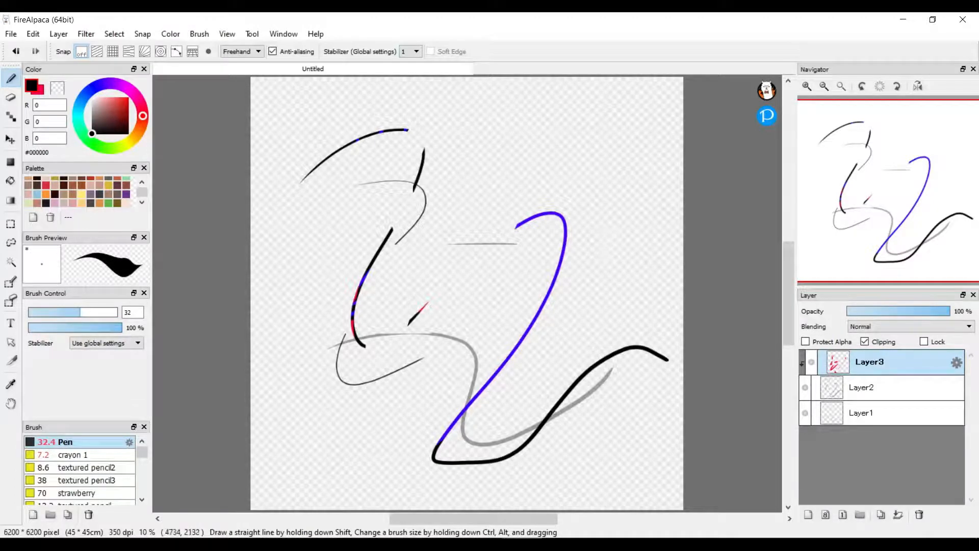
pyautogui.moveTo(75, 312); pyautogui.dragTo(94, 312)
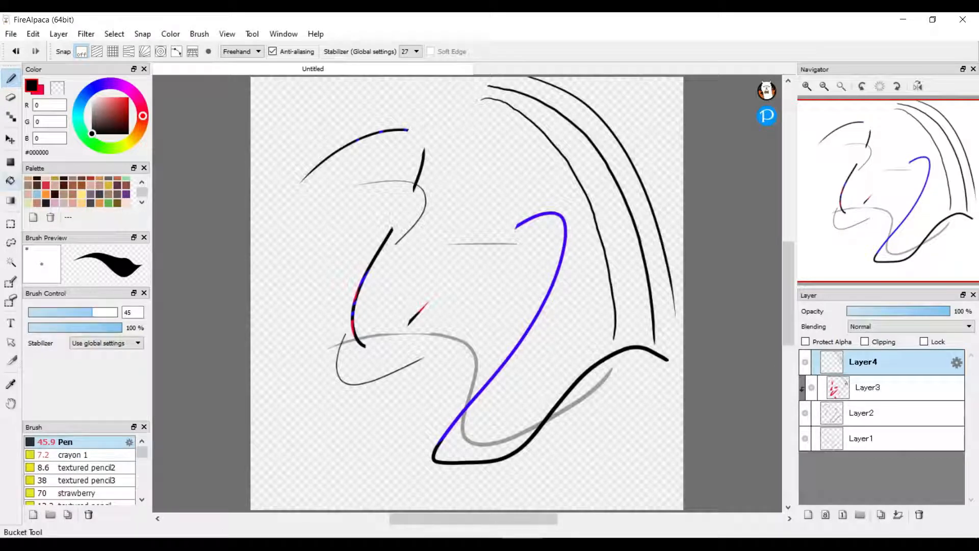
# Fill black rectangles at the top-left and below it, then set the colour to red.
pyautogui.click(10, 181)
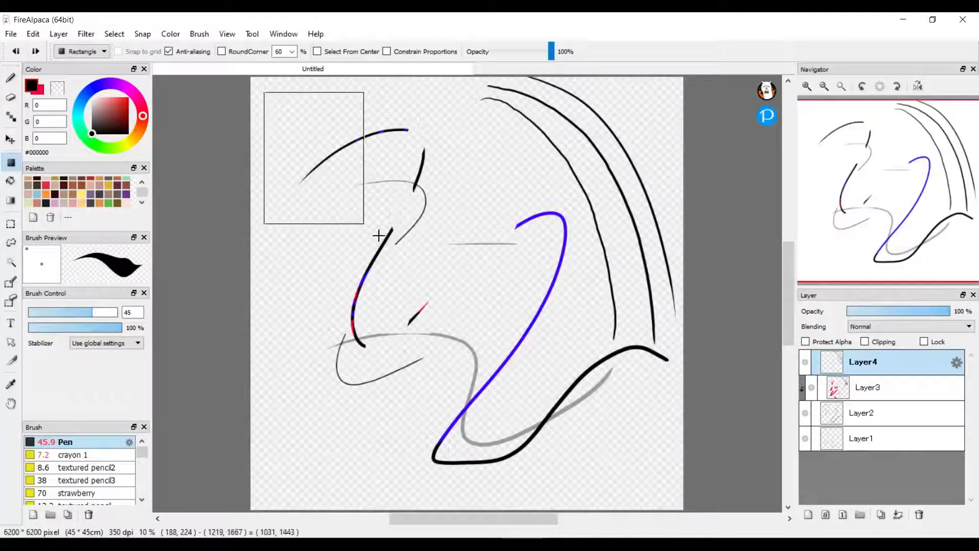
pyautogui.moveTo(264, 89); pyautogui.dragTo(393, 239)
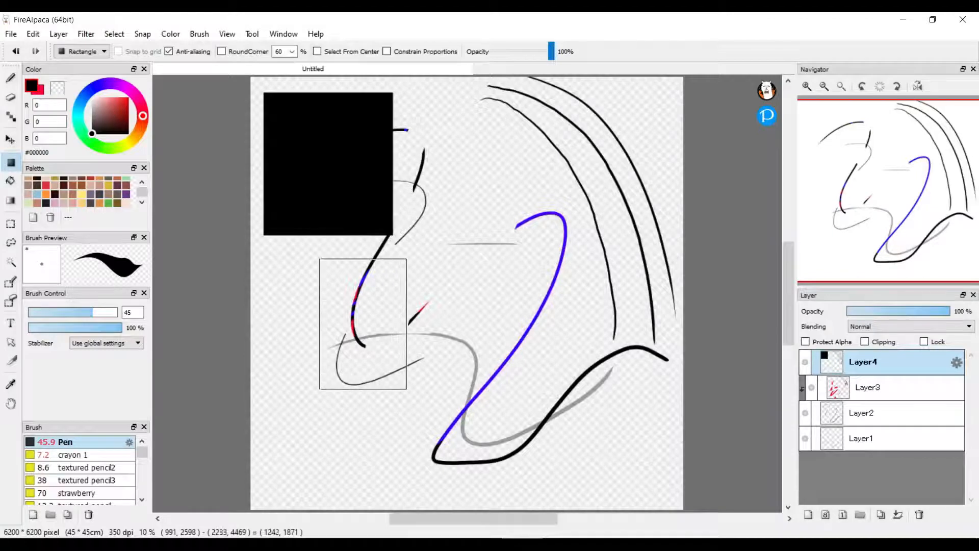
pyautogui.moveTo(321, 258); pyautogui.dragTo(405, 389)
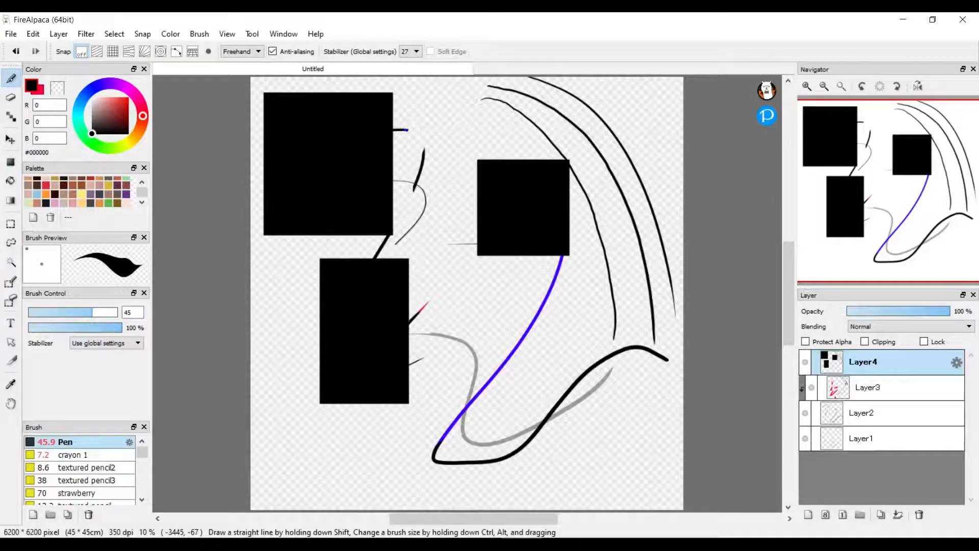
pyautogui.moveTo(767, 360)
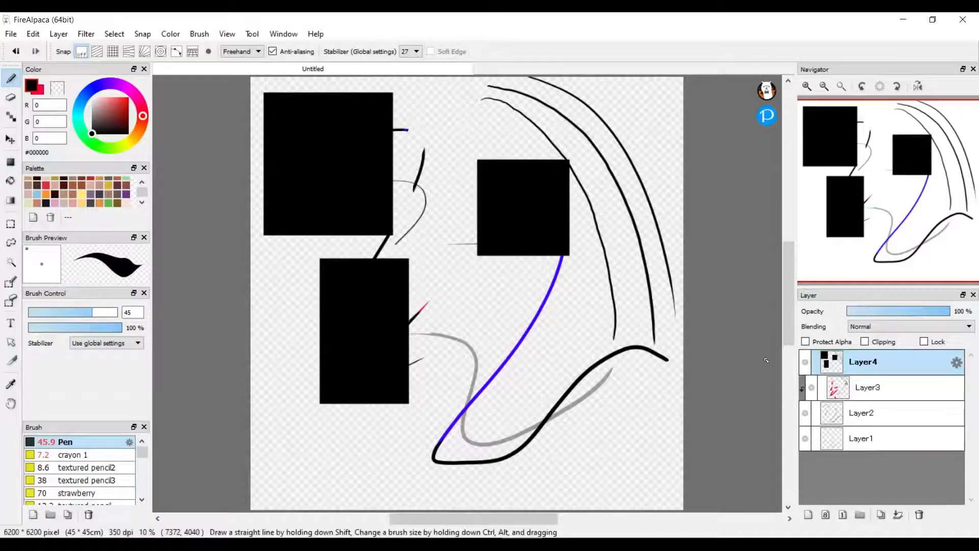
pyautogui.click(11, 78)
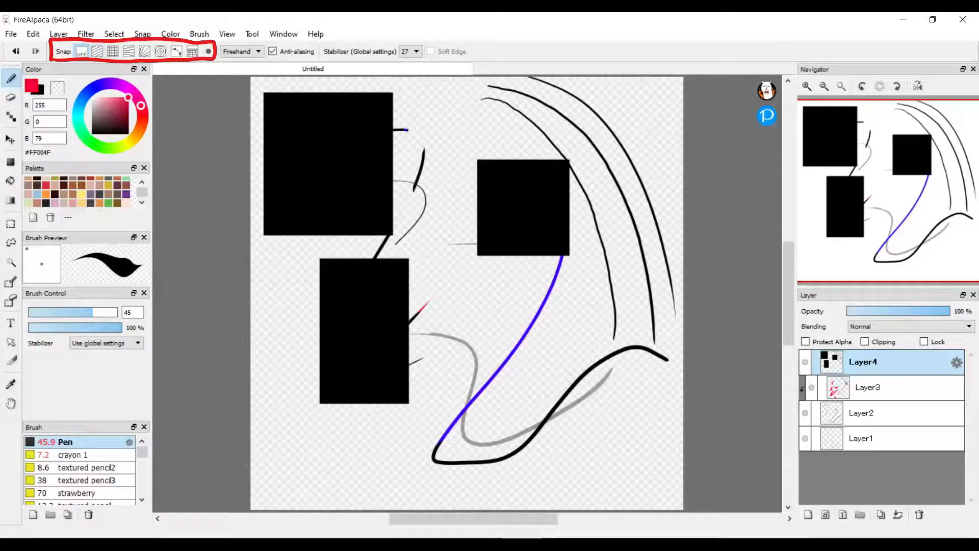
# Draw snapped red diagonal lines, including one across the top-left rectangle, then disable snapping.
pyautogui.moveTo(512, 90); pyautogui.dragTo(303, 450)
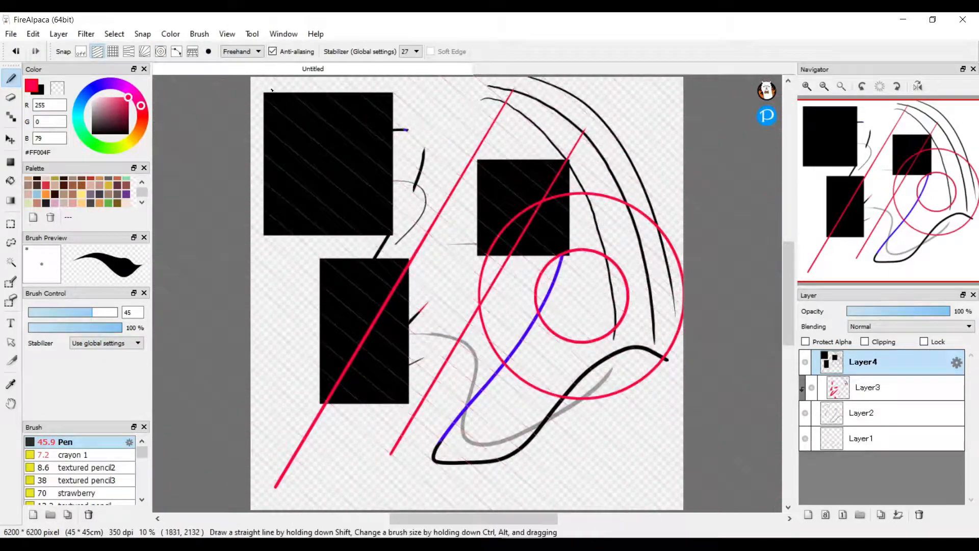
pyautogui.moveTo(275, 91); pyautogui.dragTo(465, 247)
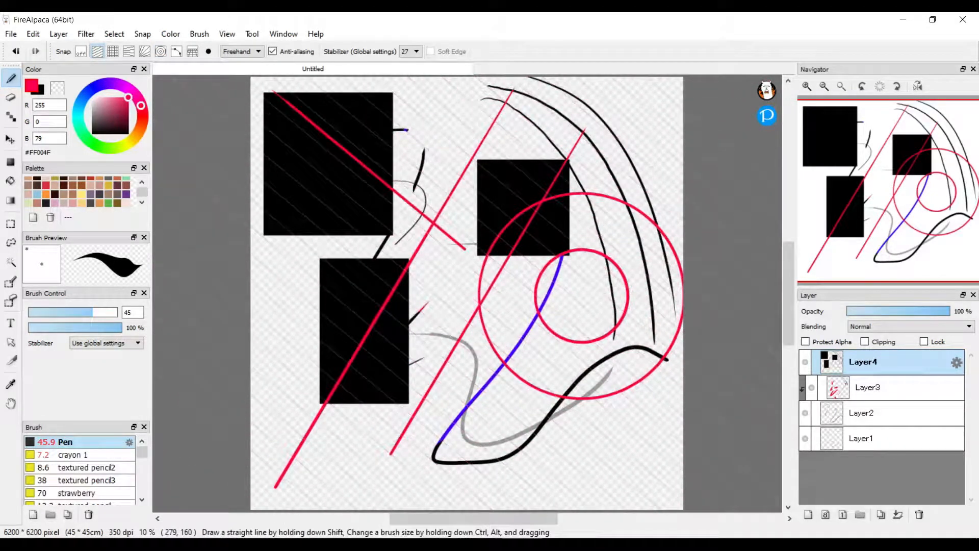
pyautogui.click(80, 51)
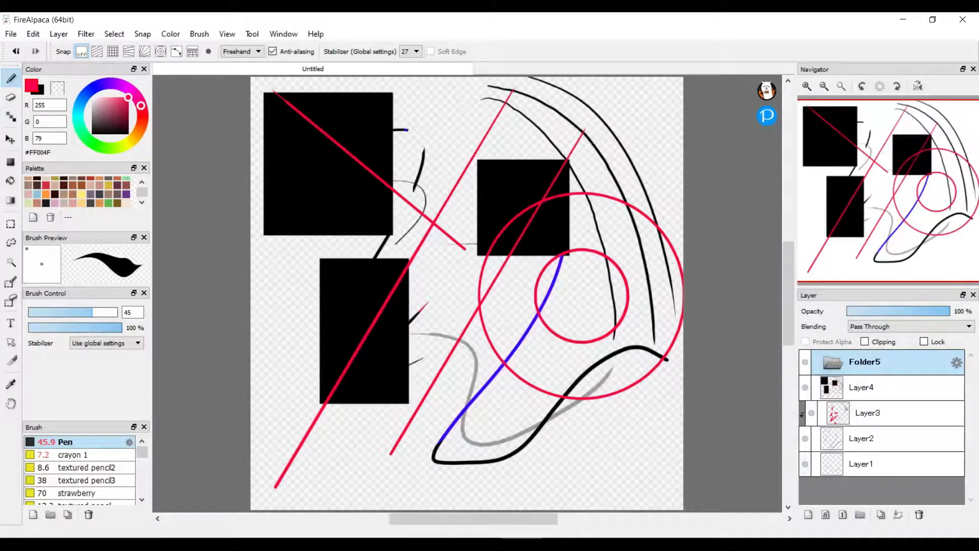
# With Layer4 selected, add a folder and then delete the extra empty folder.
pyautogui.click(880, 387)
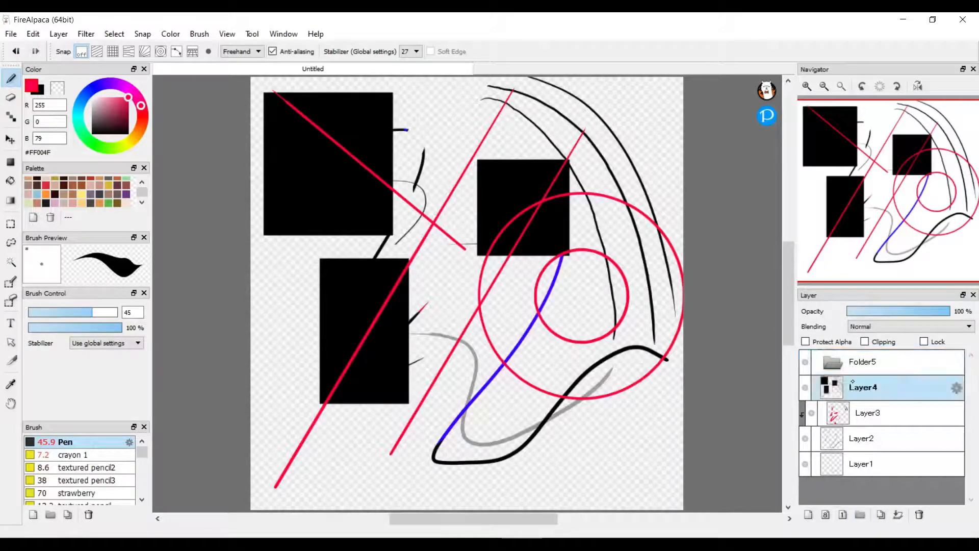
pyautogui.click(859, 528)
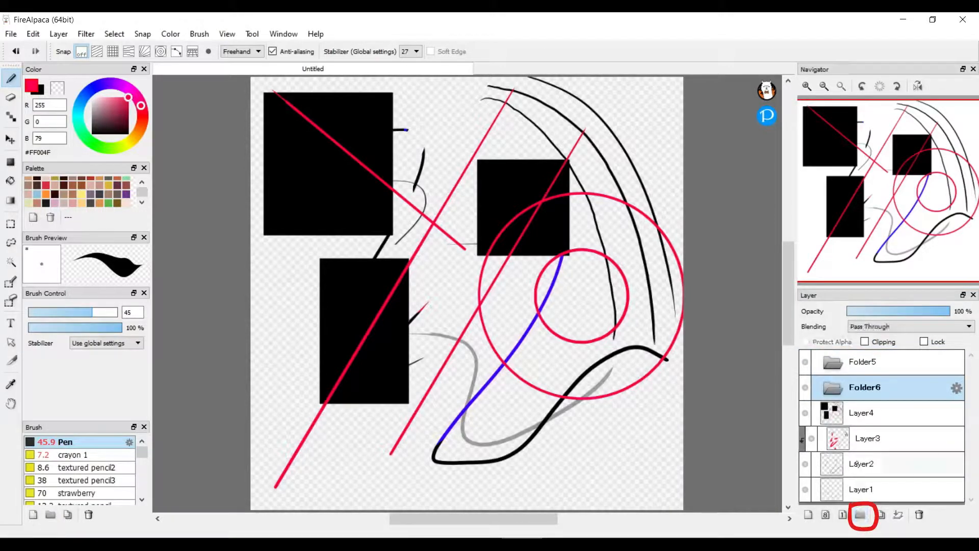
pyautogui.moveTo(918, 515)
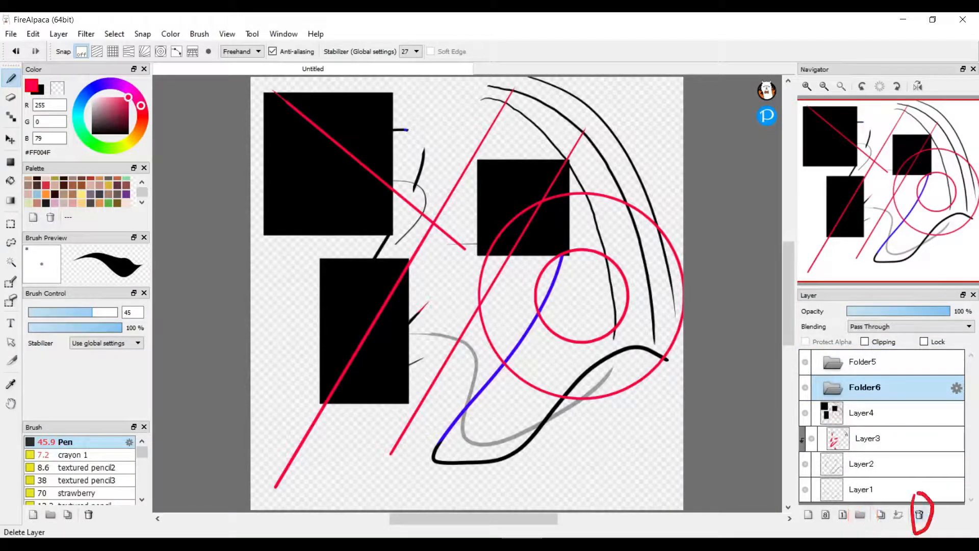
pyautogui.click(921, 515)
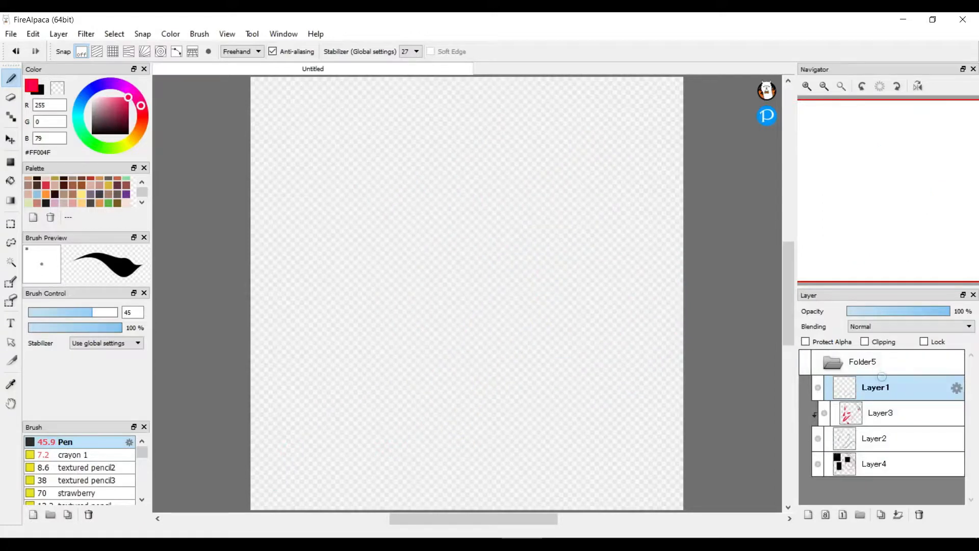
# On a new top layer, draw the smiley's red eye and curved mouth.
pyautogui.click(811, 514)
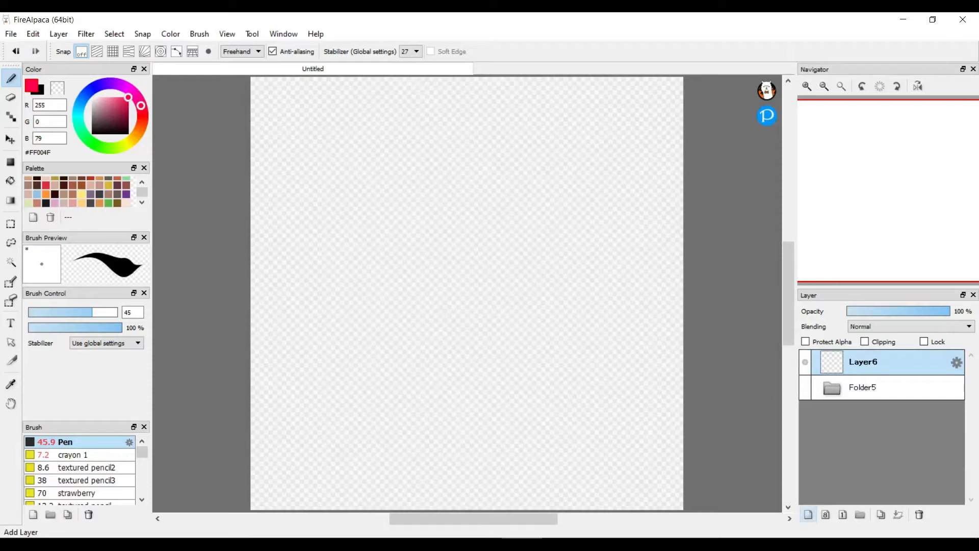
pyautogui.moveTo(315, 206); pyautogui.dragTo(312, 197)
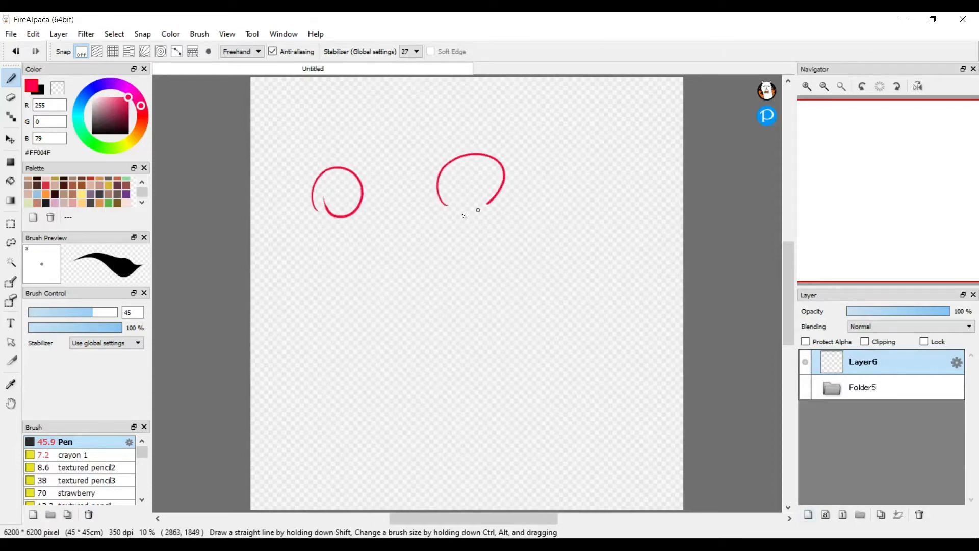
pyautogui.moveTo(303, 241); pyautogui.dragTo(566, 220)
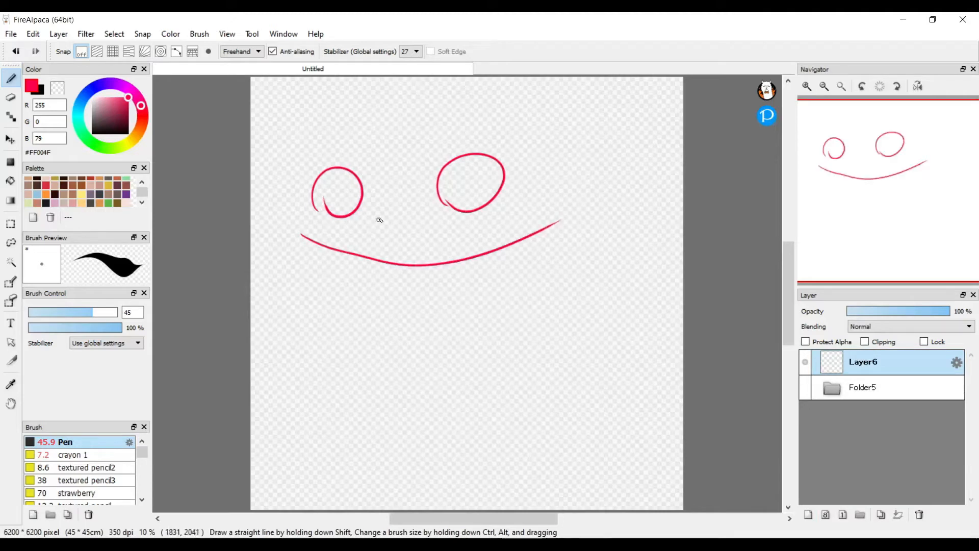
pyautogui.moveTo(389, 219)
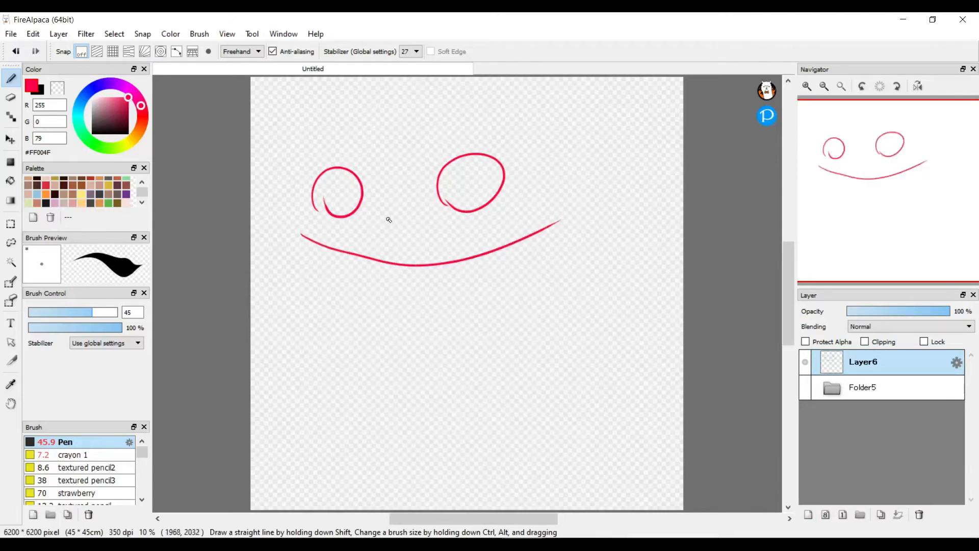
pyautogui.moveTo(377, 222)
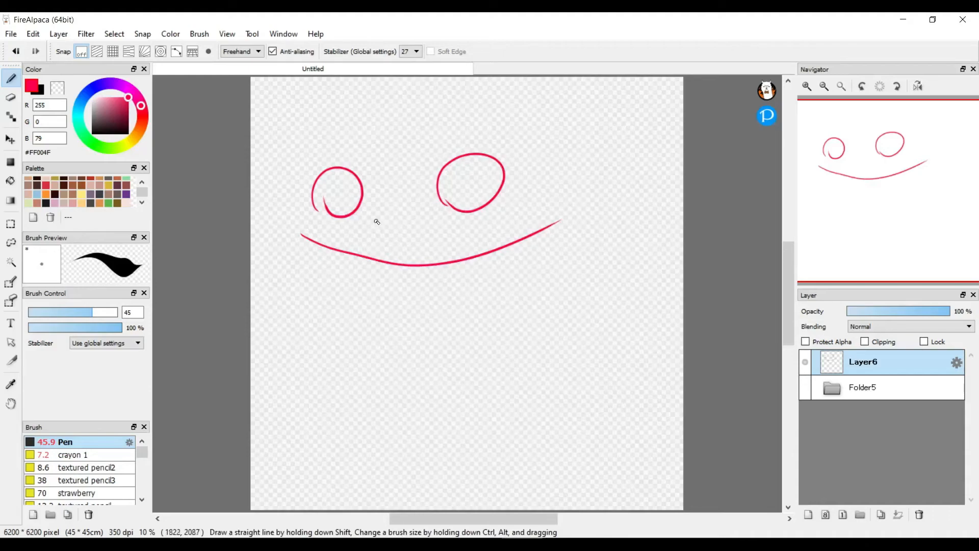